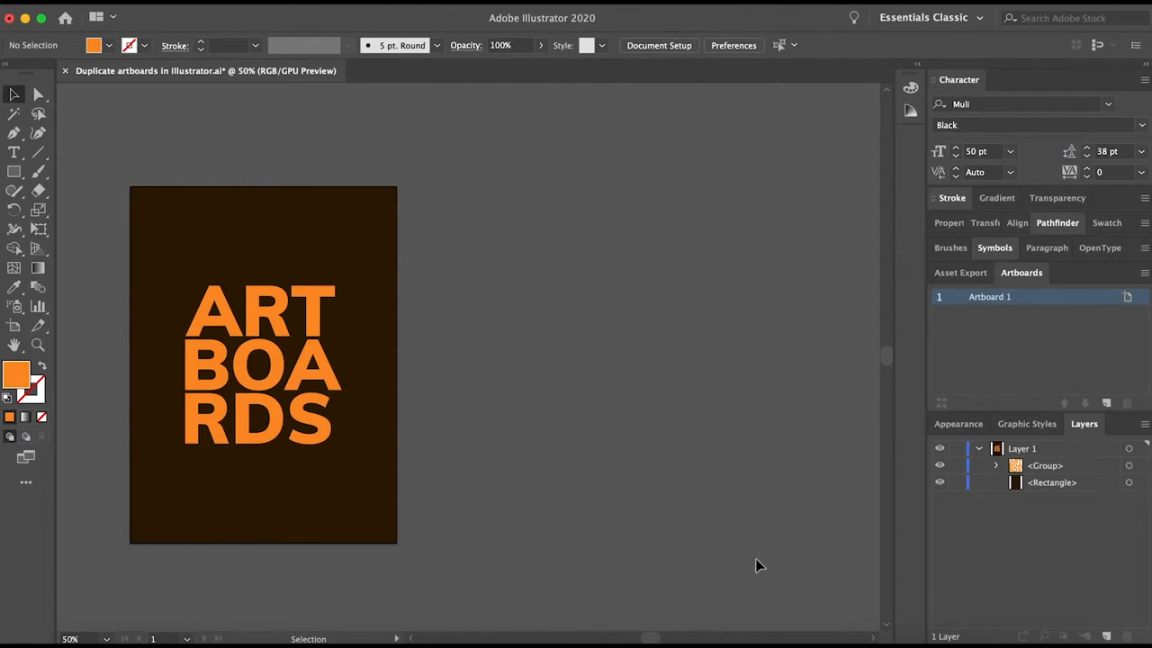
mouse_move(27, 322)
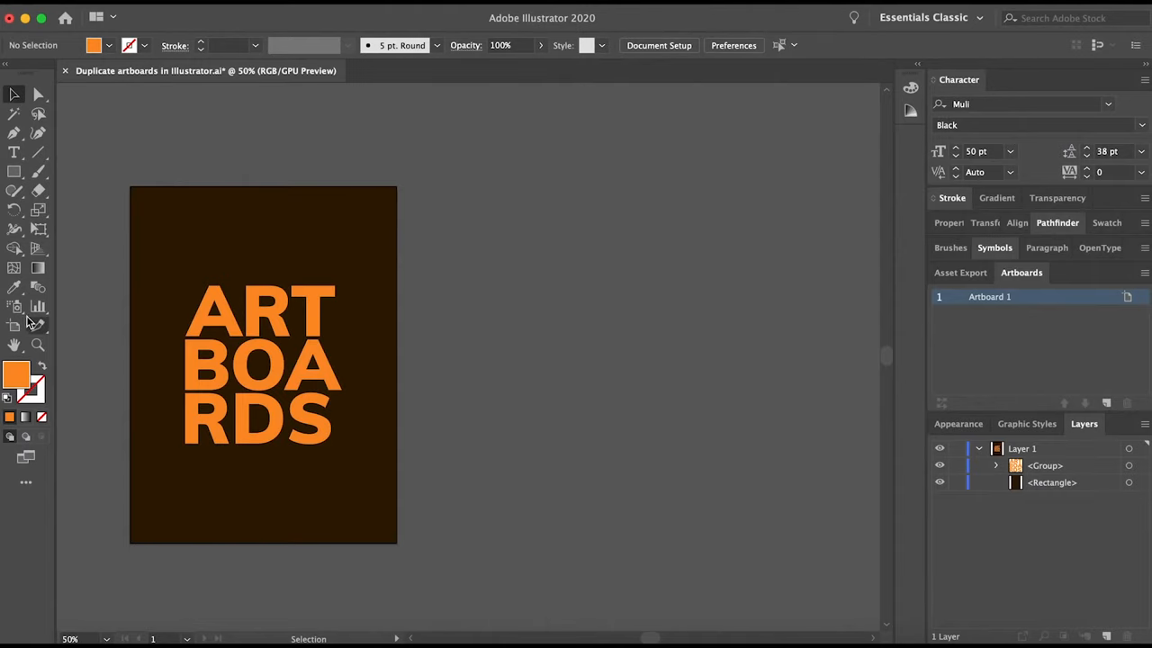
mouse_move(15, 328)
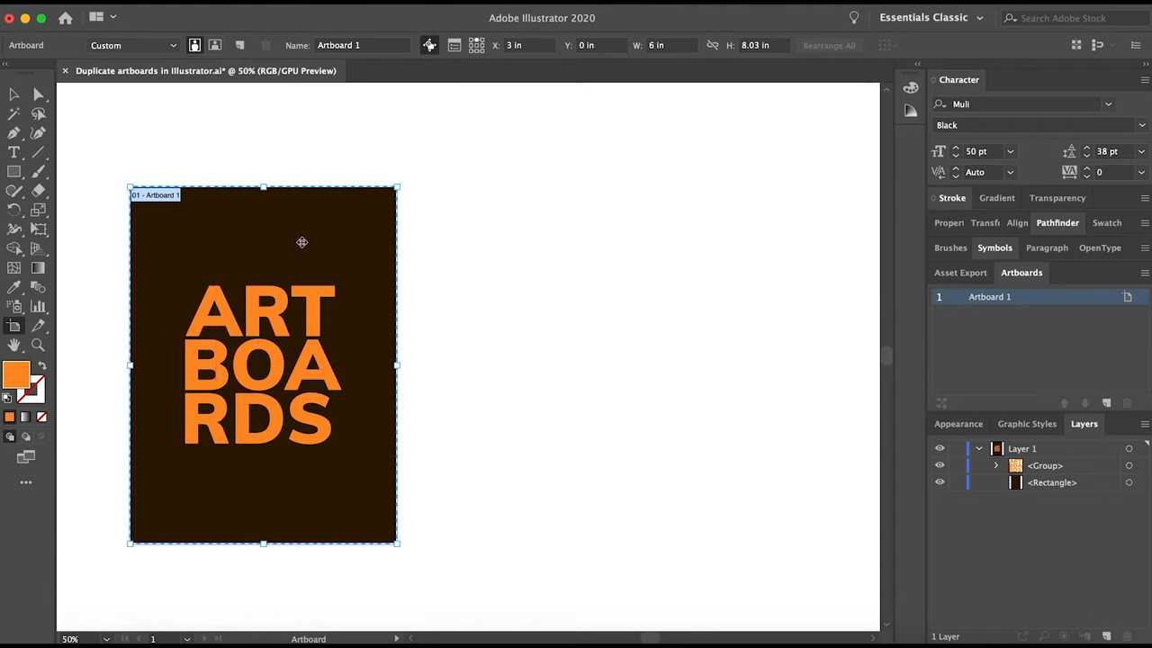
mouse_move(306, 247)
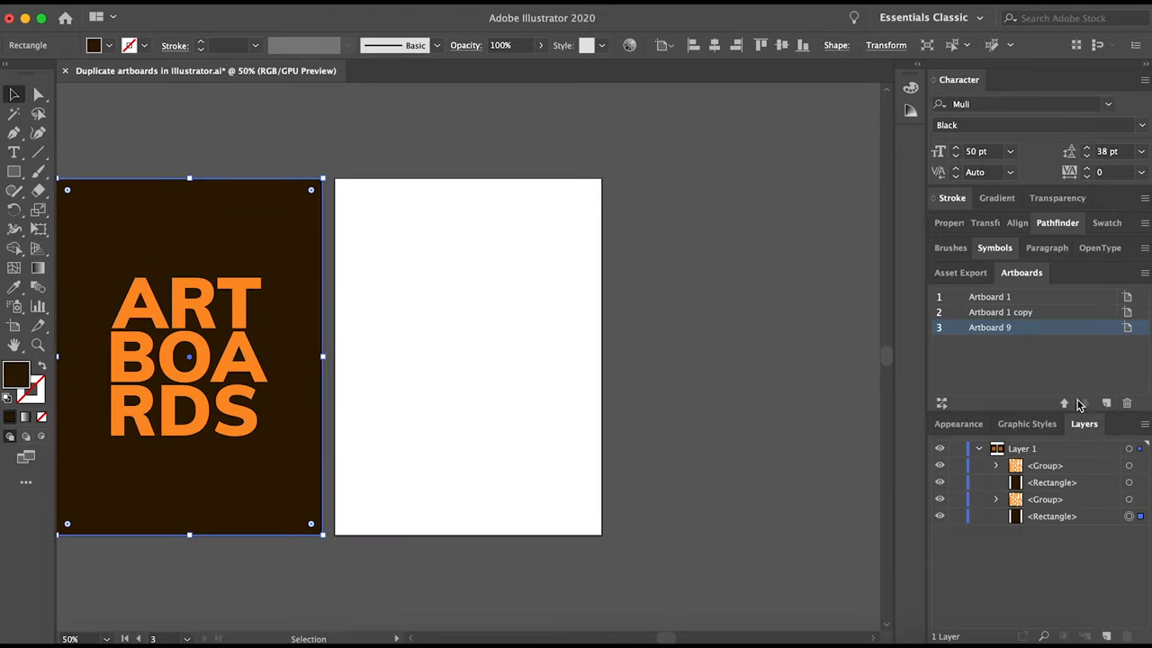
mouse_move(266, 326)
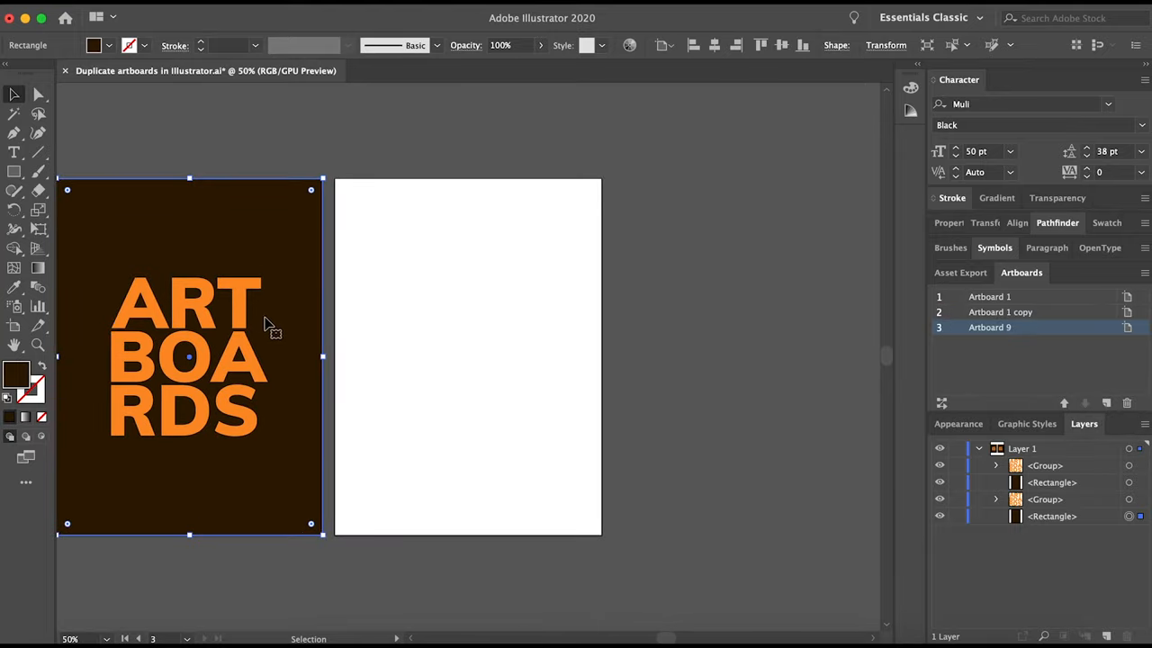
mouse_move(487, 159)
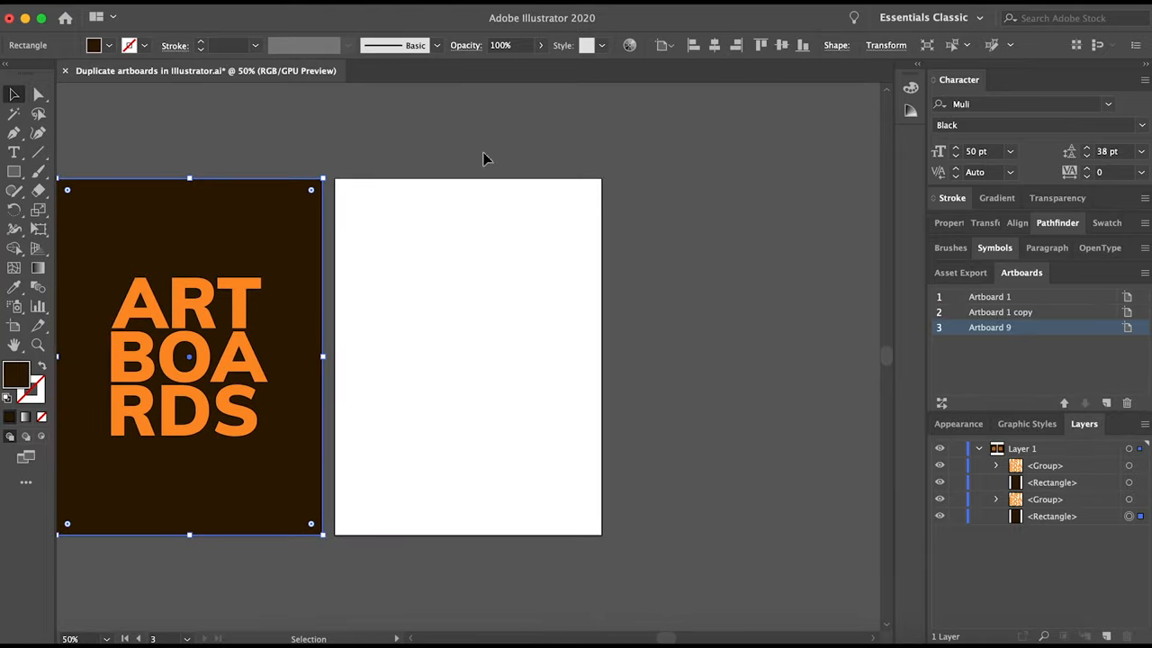
mouse_move(506, 322)
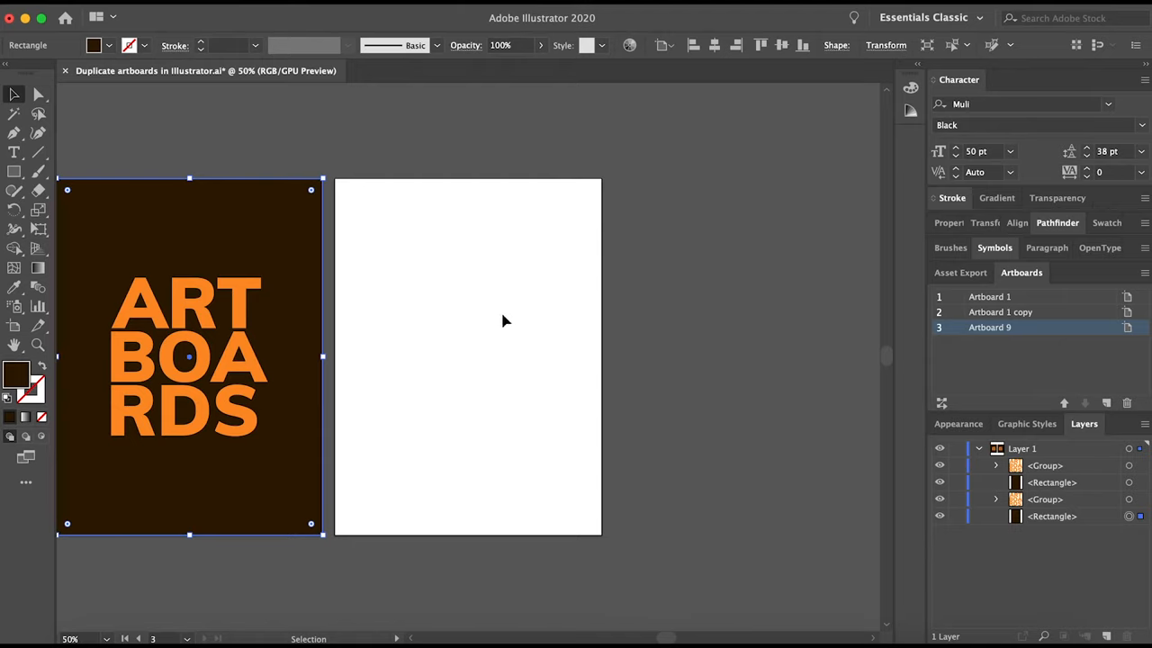
mouse_move(300, 223)
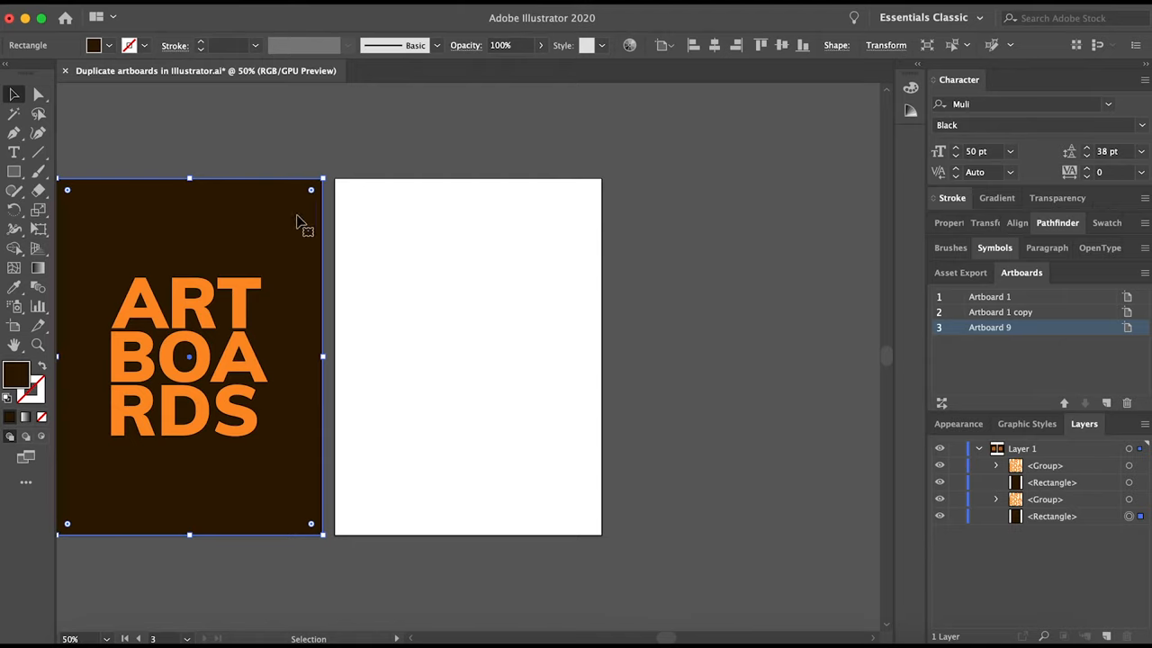
mouse_move(257, 428)
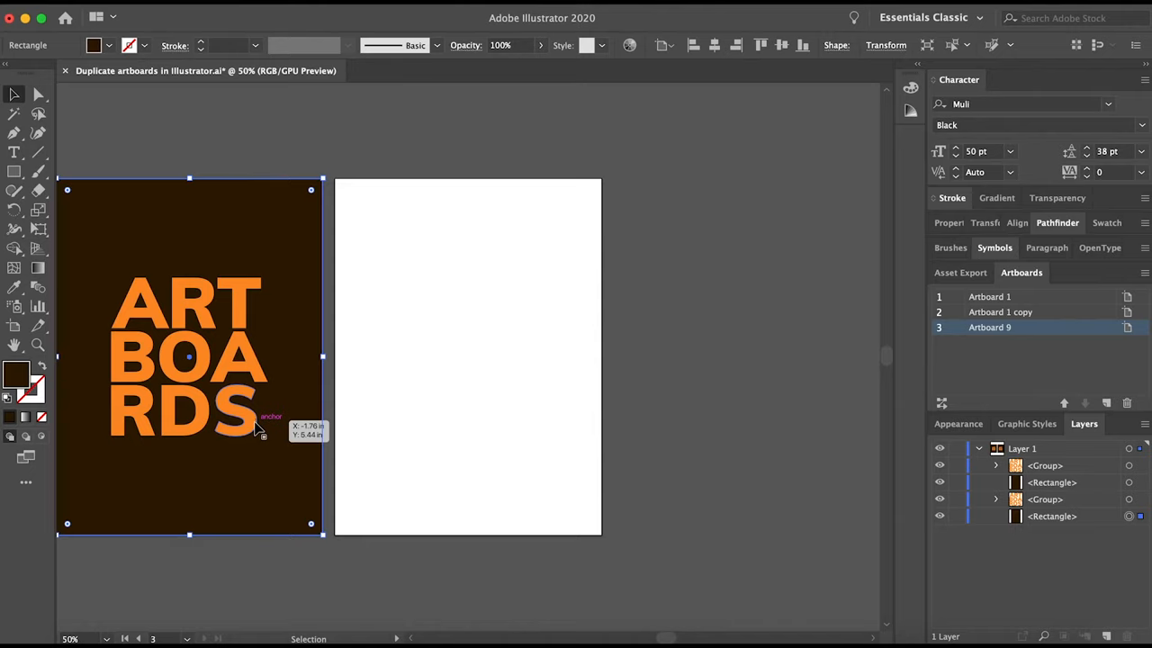
mouse_move(322, 410)
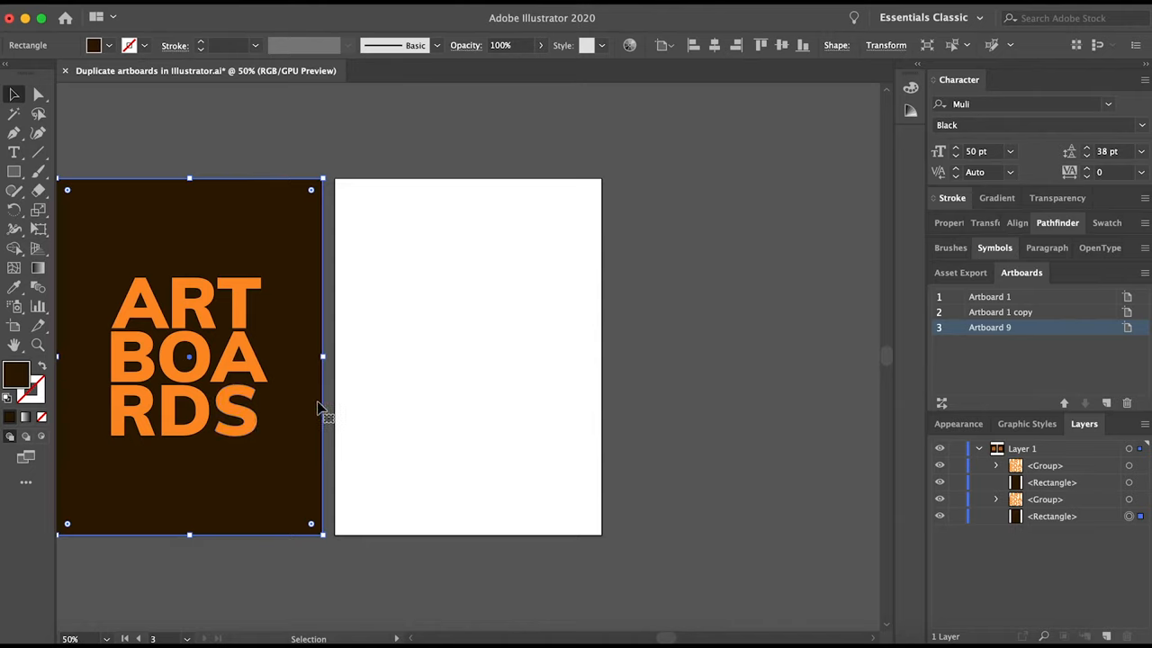